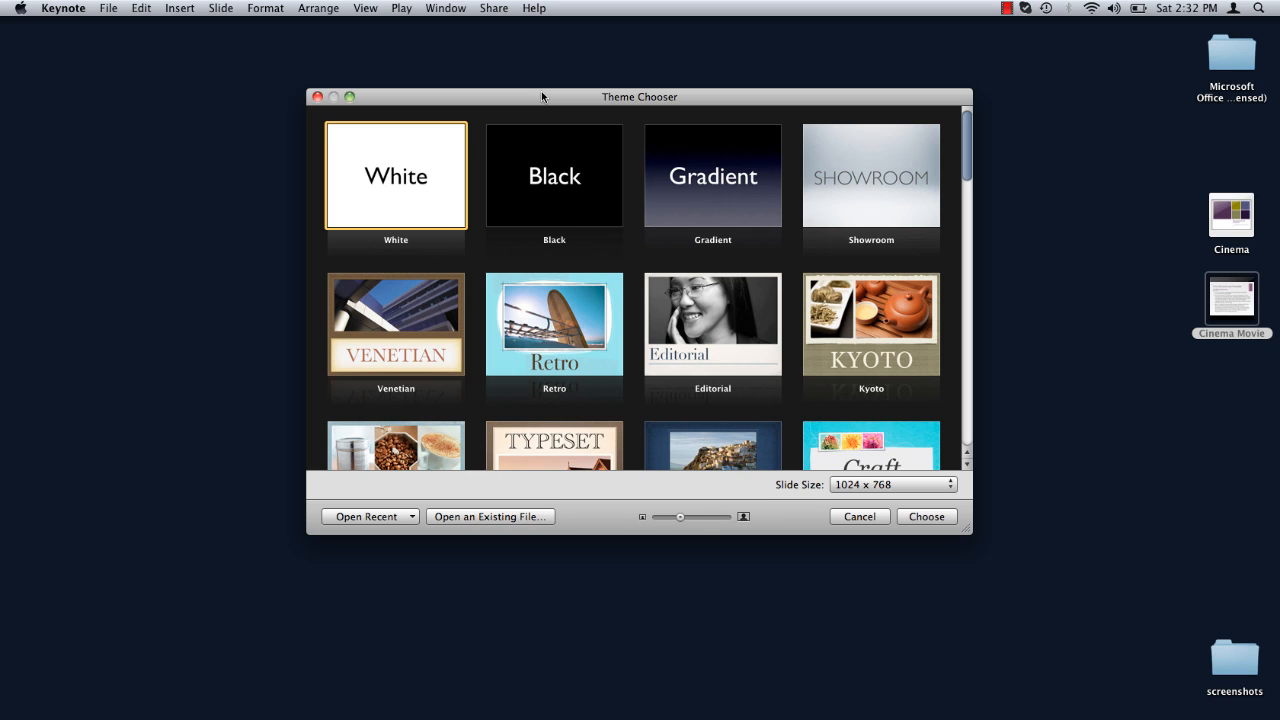
{"action": "mouse_move", "coordinate": [493, 553]}
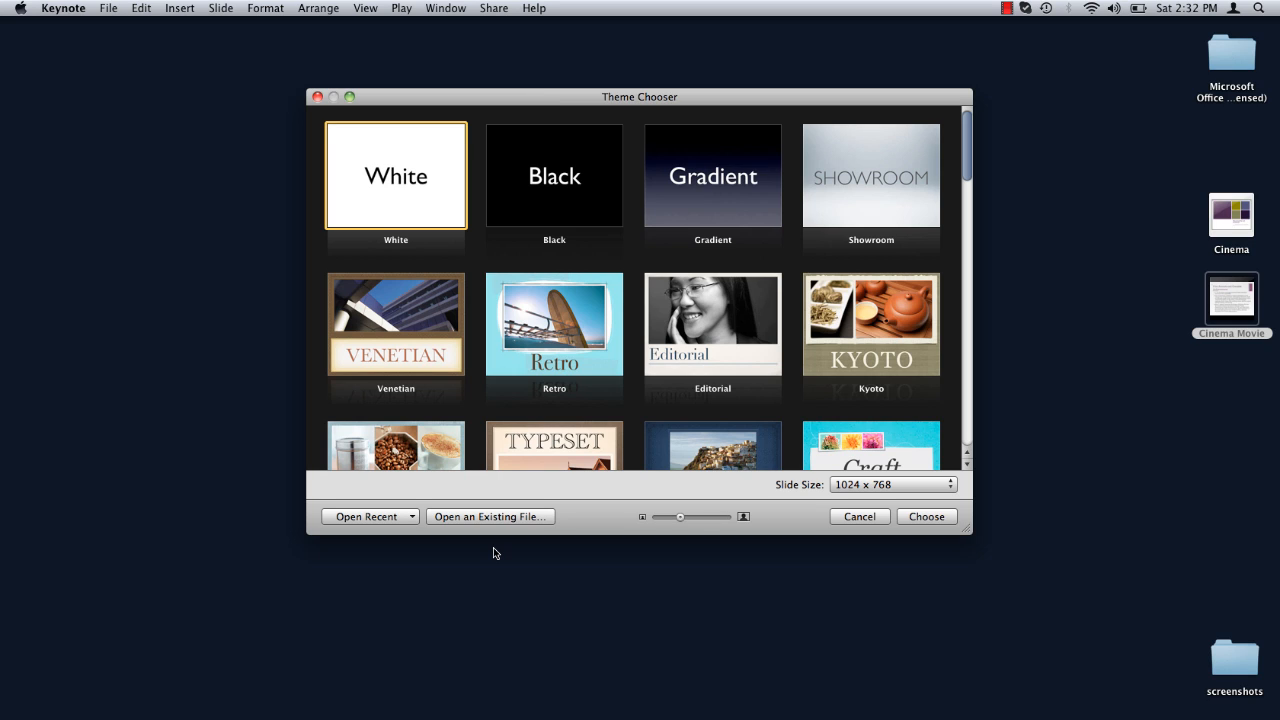
{"action": "mouse_move", "coordinate": [497, 539]}
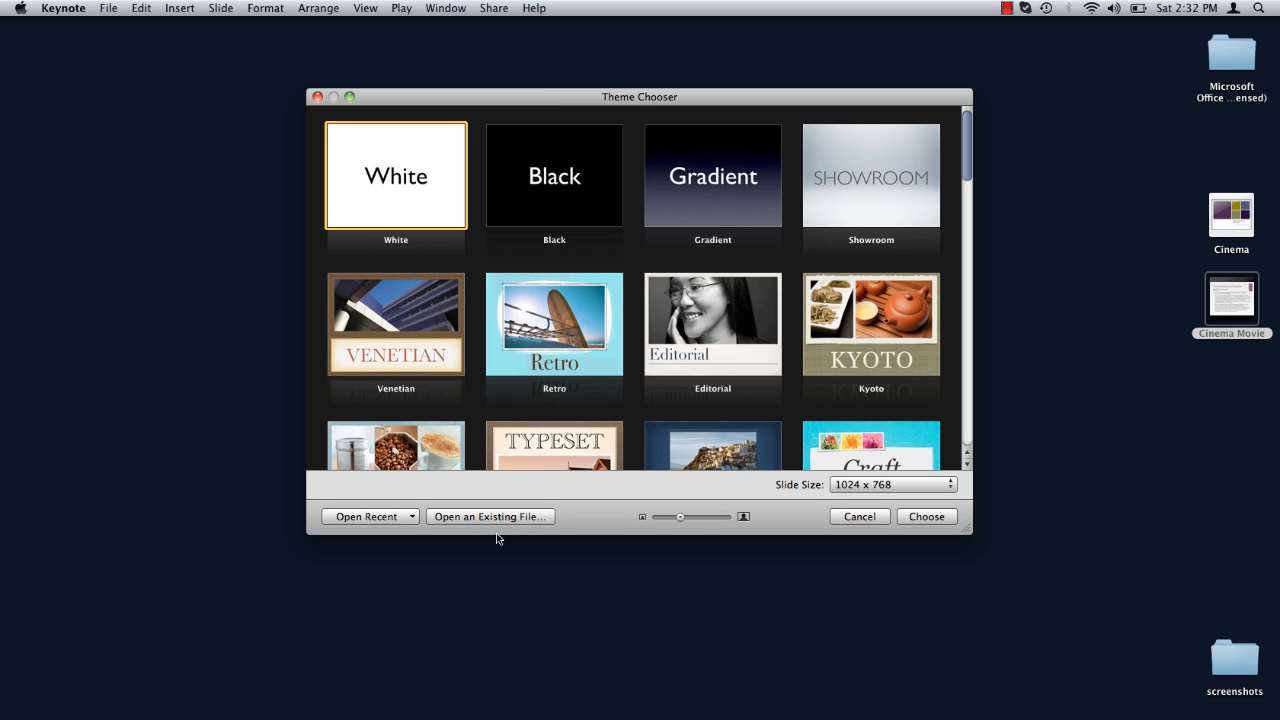
- Choose to open an existing presentation file from the Theme Chooser instead of a theme
{"action": "left_click", "coordinate": [489, 516]}
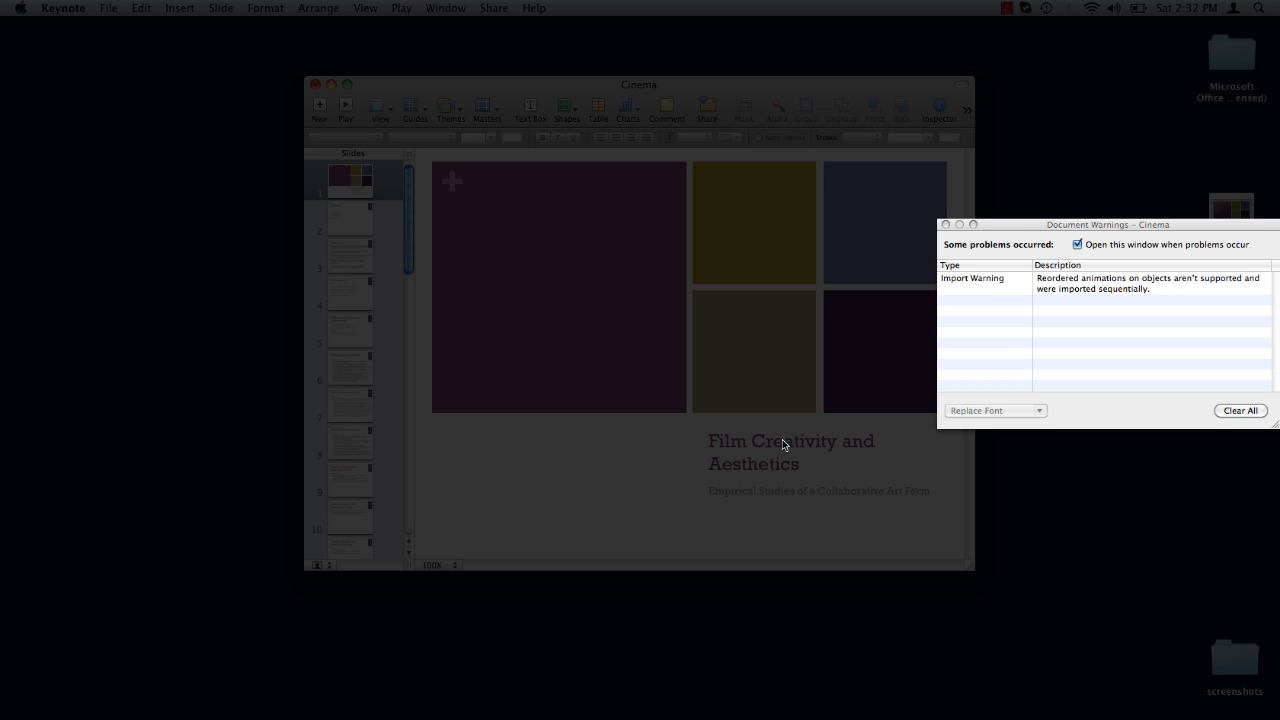
{"action": "mouse_move", "coordinate": [1171, 256]}
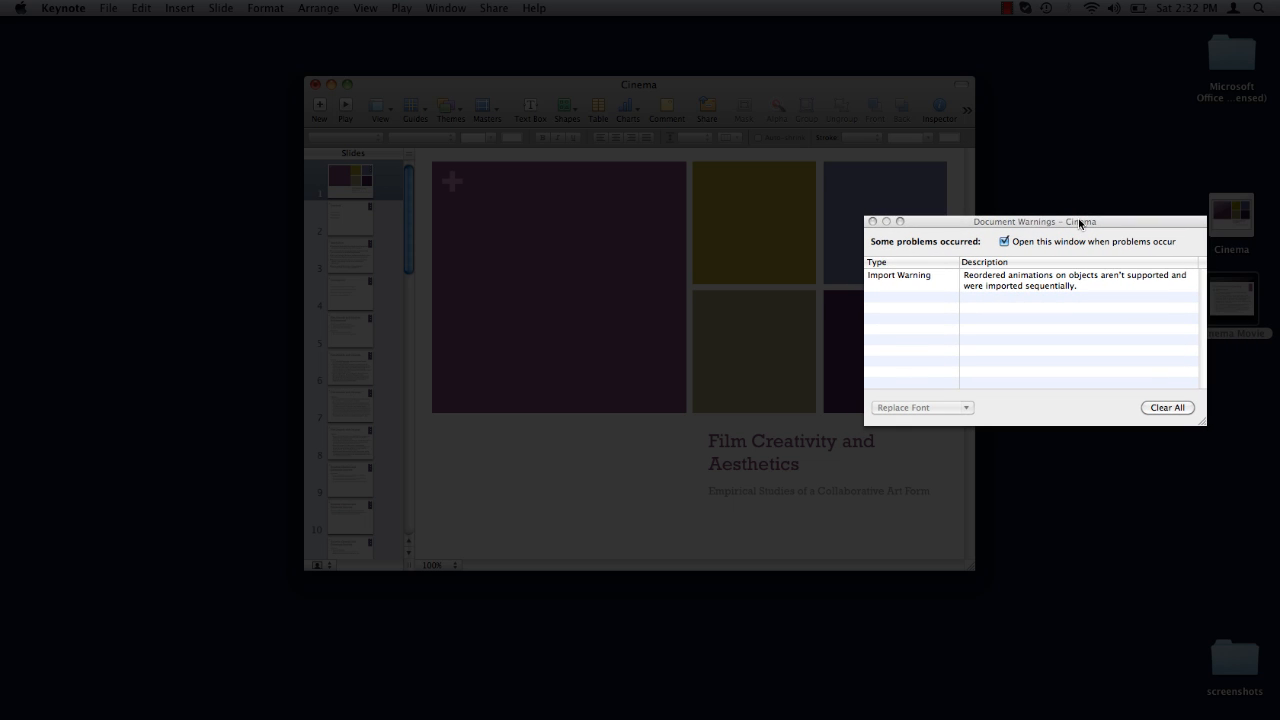
{"action": "mouse_move", "coordinate": [1119, 319]}
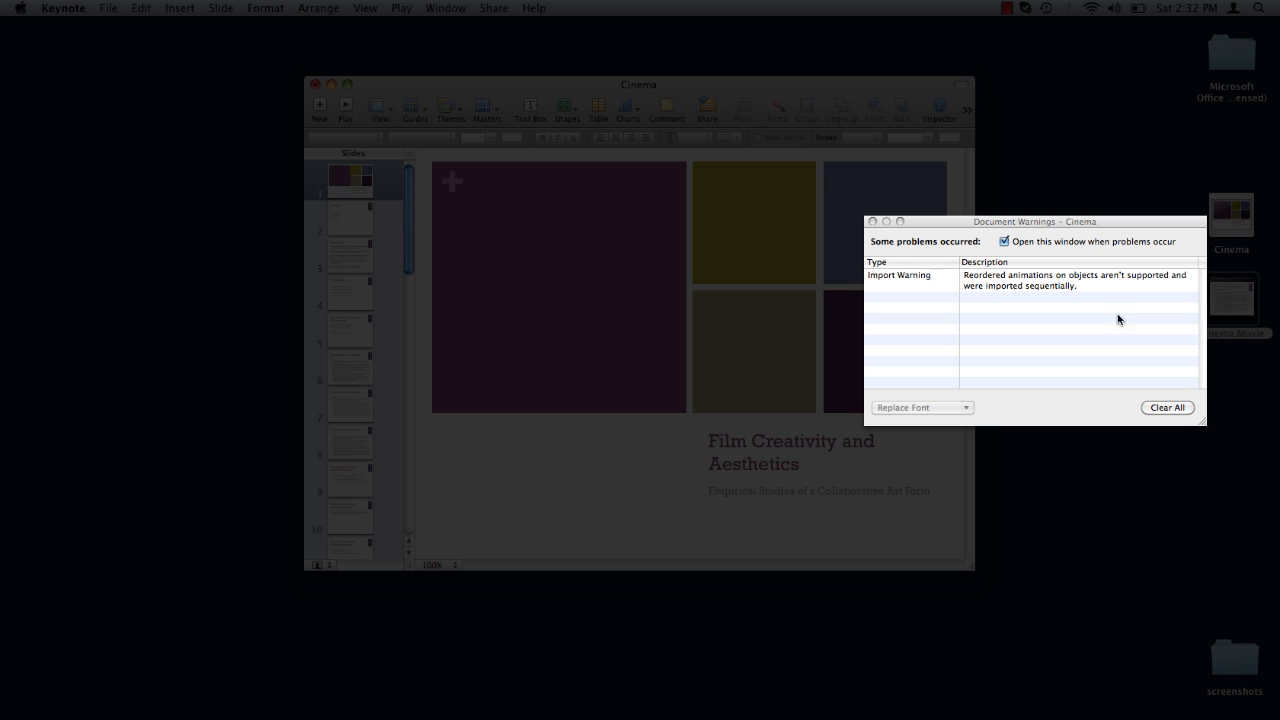
{"action": "mouse_move", "coordinate": [1060, 349]}
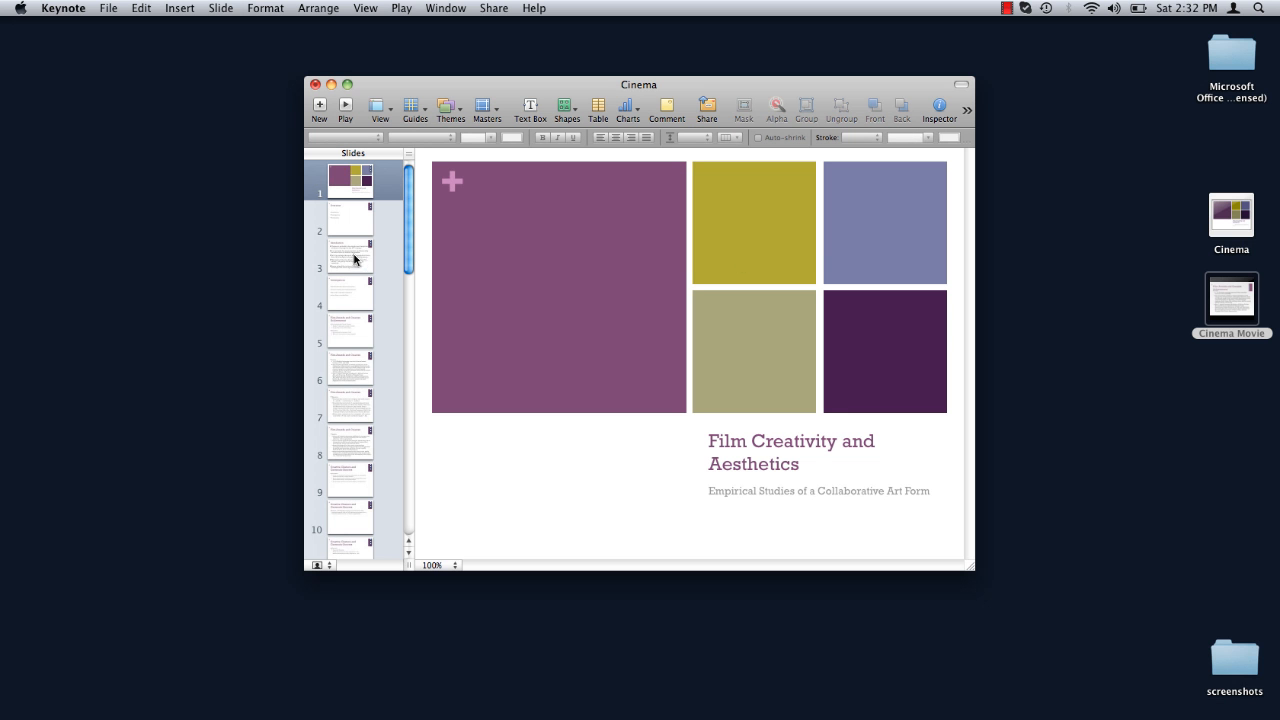
- Display the Cinema deck's Introduction slide (slide 3) with its bulleted points
{"action": "left_click", "coordinate": [350, 267]}
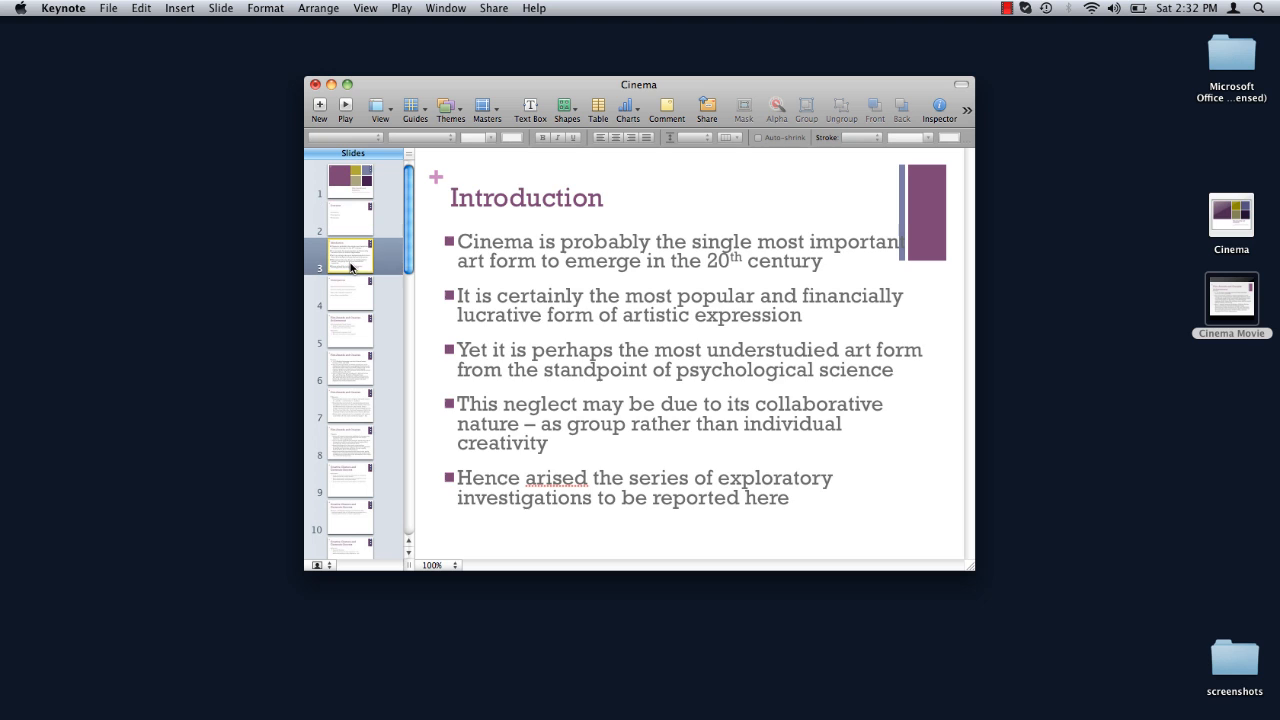